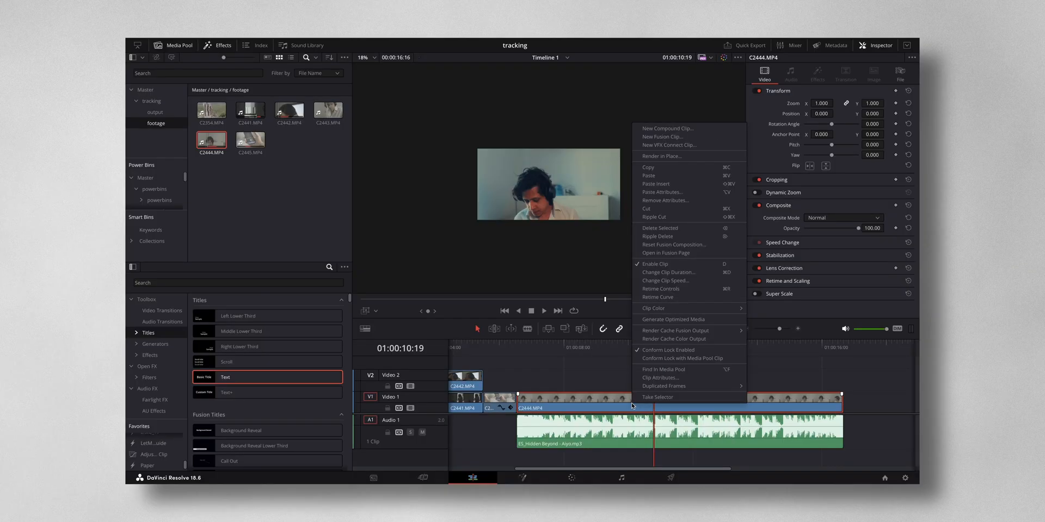
mouse_move(668, 140)
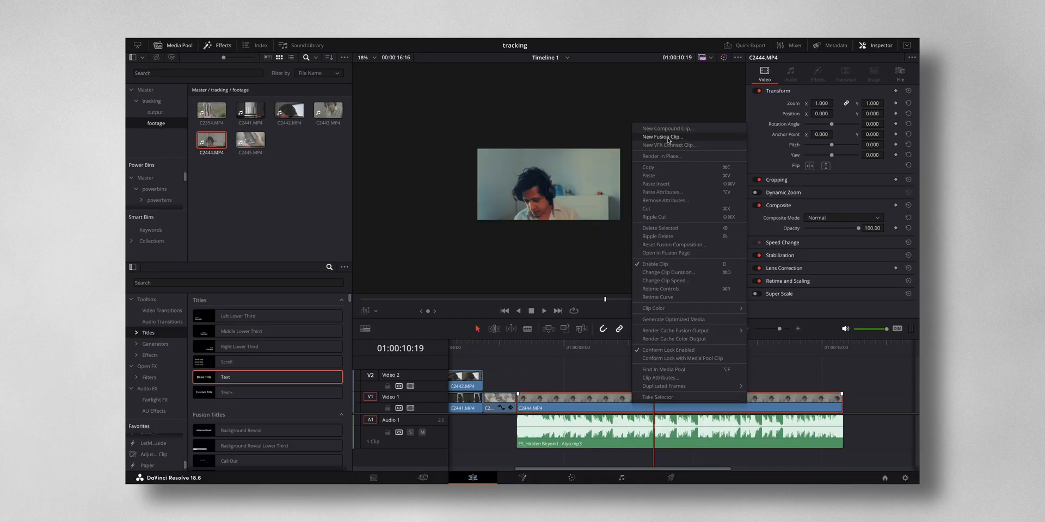
Step: Convert the C2444.MP4 timeline clip into a new Fusion clip
left_click(663, 137)
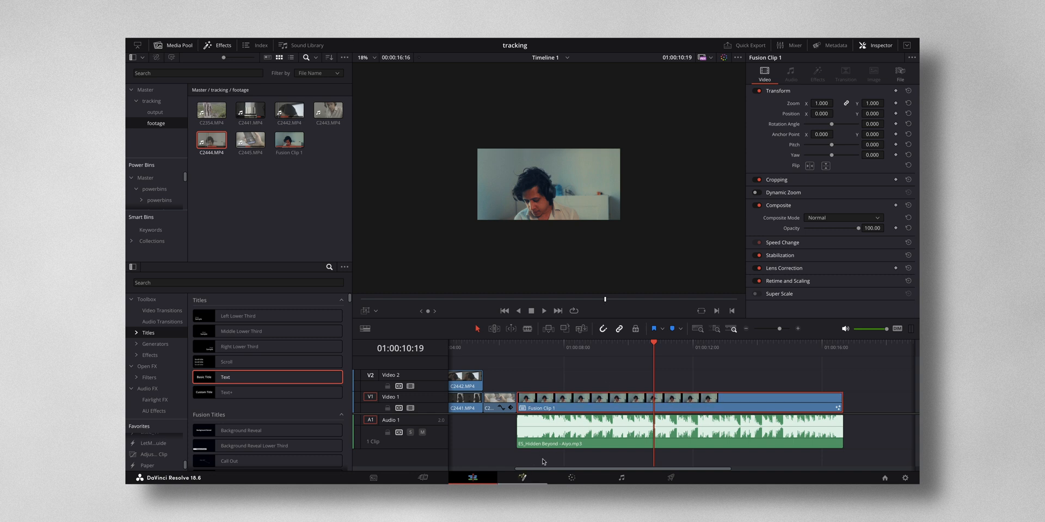
Step: Open Fusion Clip 1 in Fusion and insert a Tracker node between MediaIn1 and MediaOut1
left_click(523, 478)
type("track")
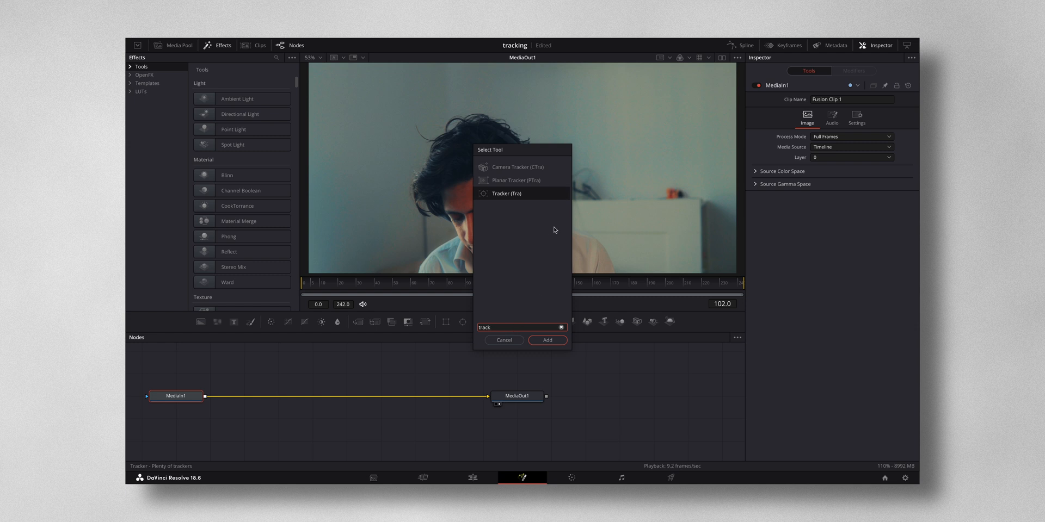
left_click(547, 339)
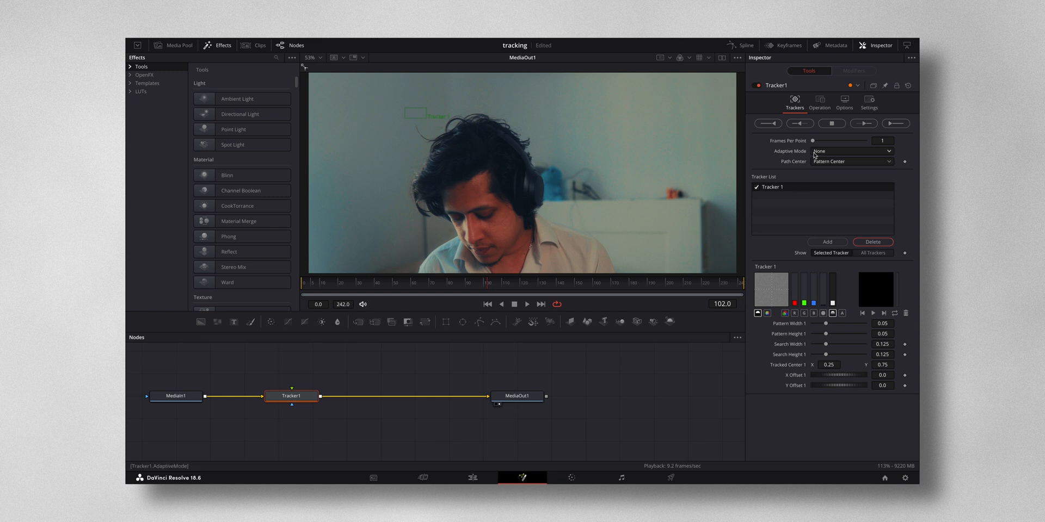
Step: Set Tracker1 Adaptive Mode to Best match and fit its pattern box over the face
left_click(852, 151)
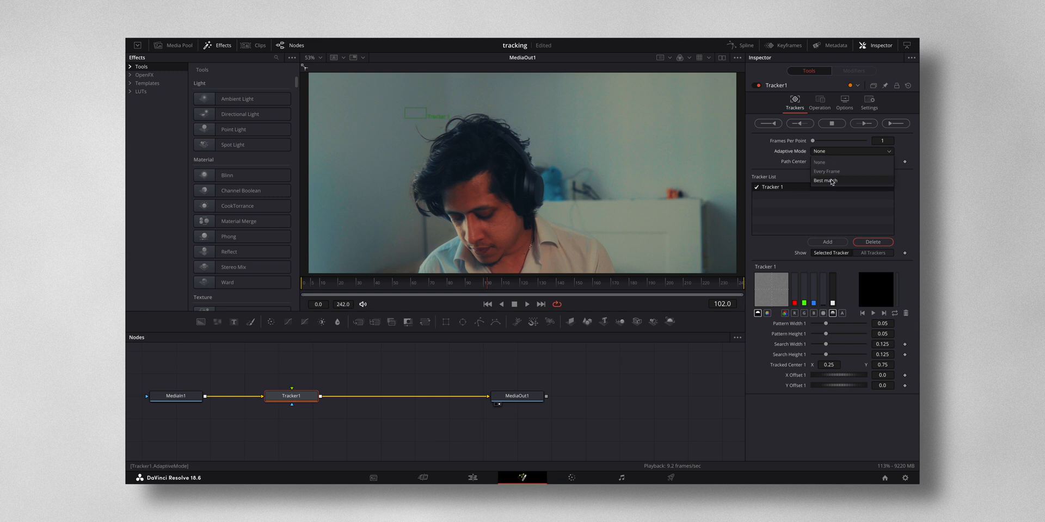
left_click(825, 180)
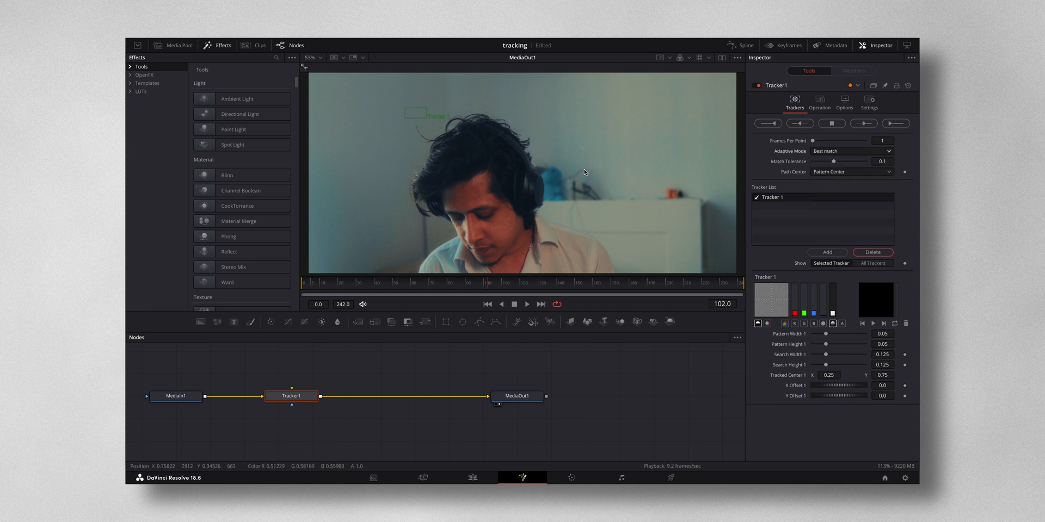
left_click_drag(423, 115, 419, 151)
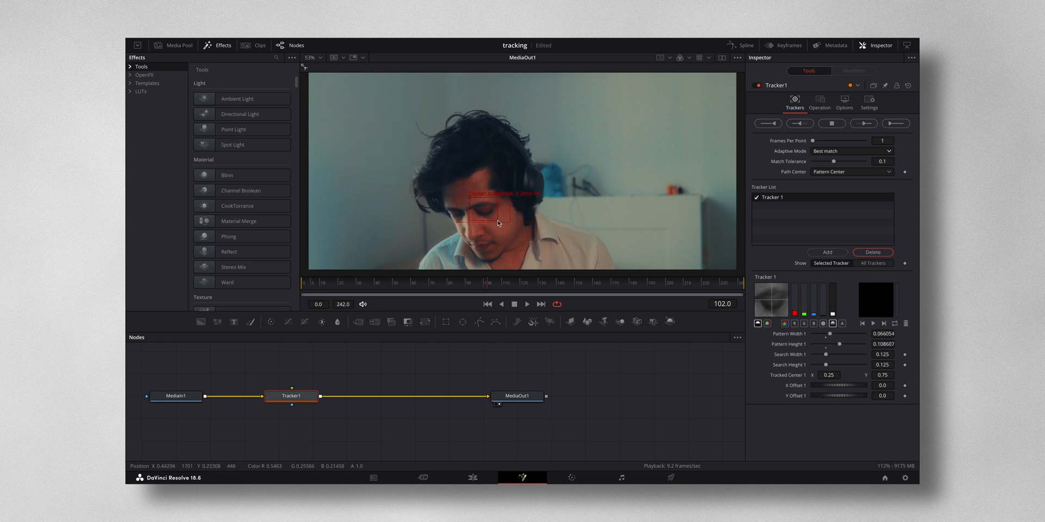
left_click_drag(510, 216, 507, 230)
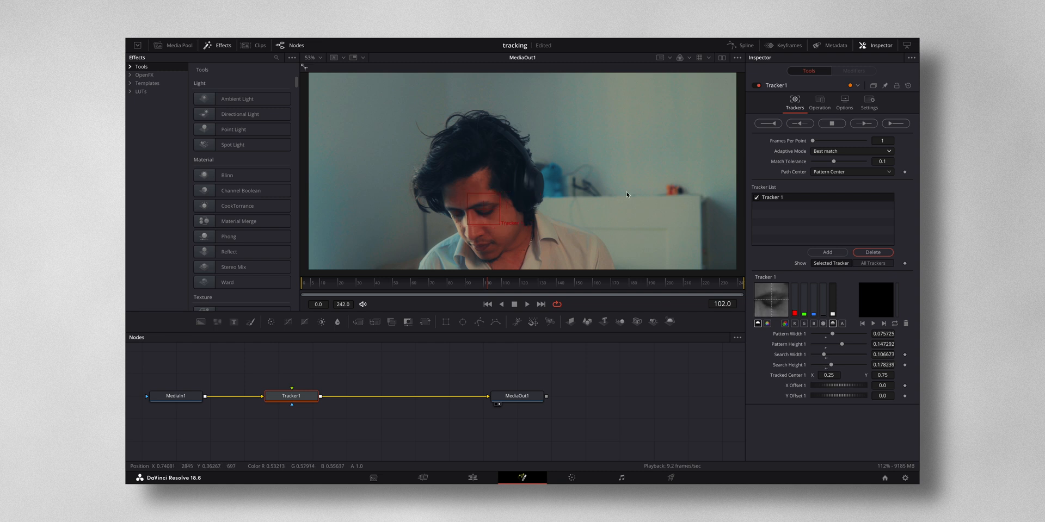
Step: Track the face forward from the current frame, then backward to the clip start
left_click(864, 123)
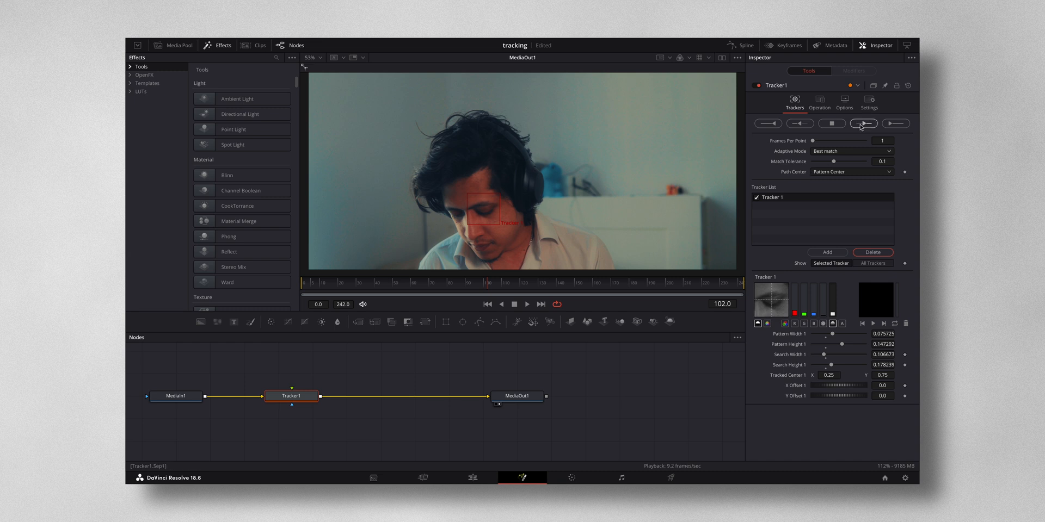
left_click(862, 124)
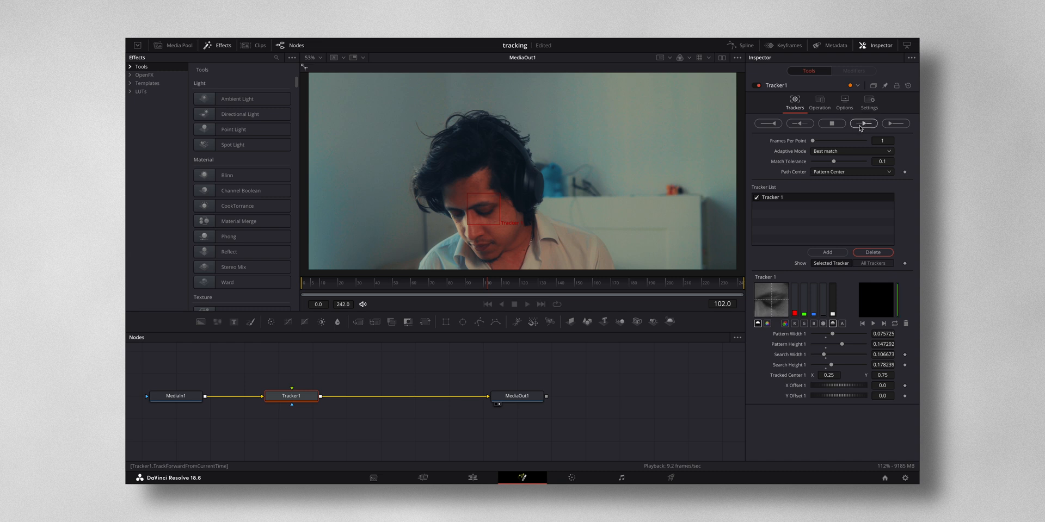
left_click(863, 124)
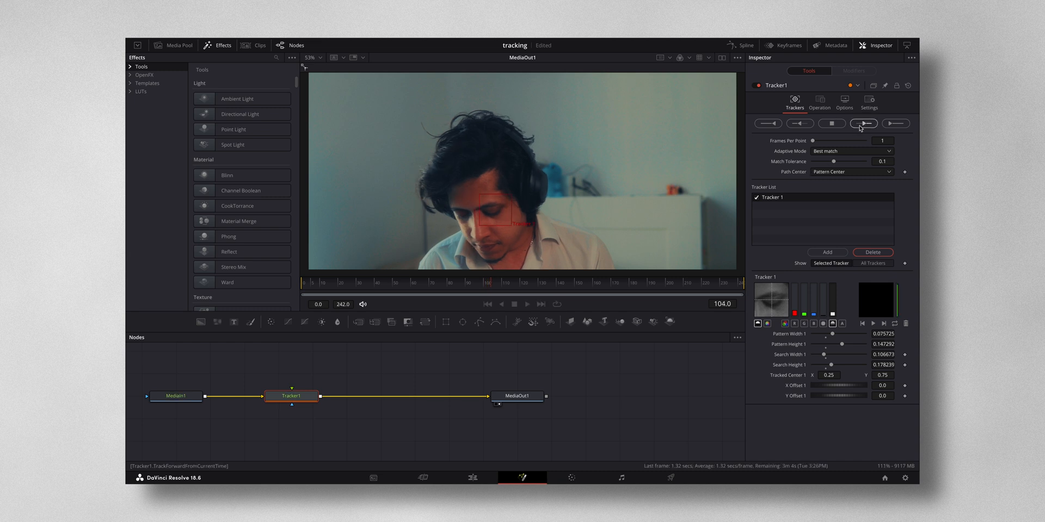
left_click(864, 124)
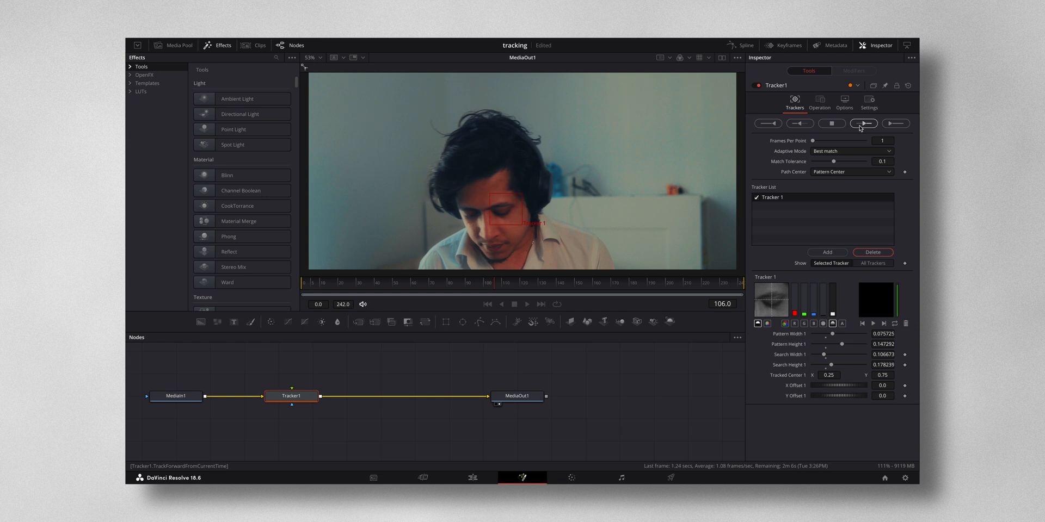
left_click(799, 124)
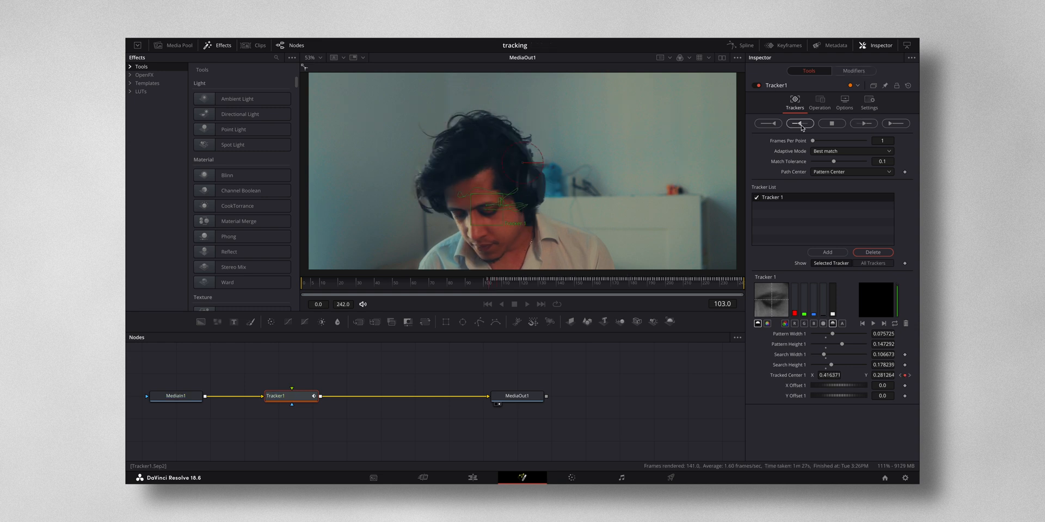
left_click(798, 124)
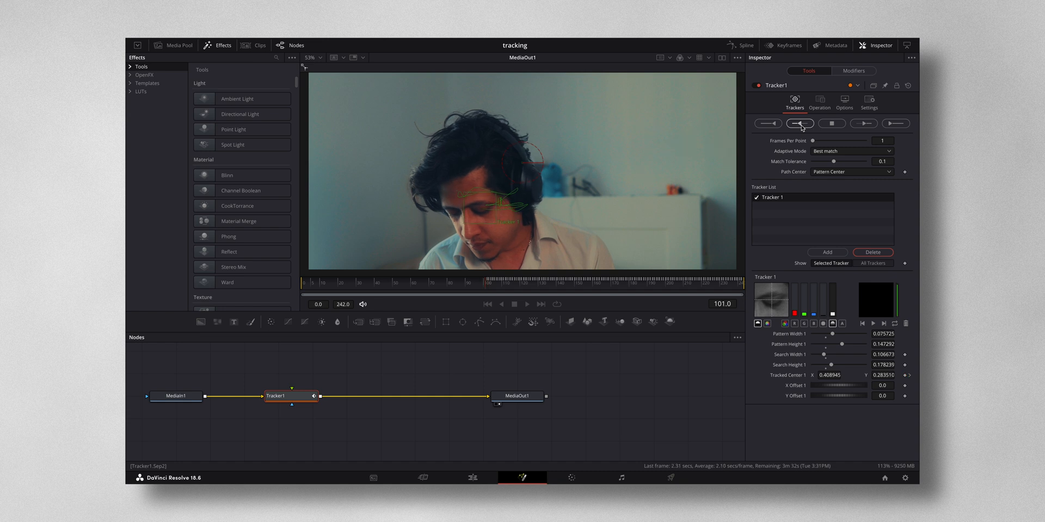
left_click(800, 123)
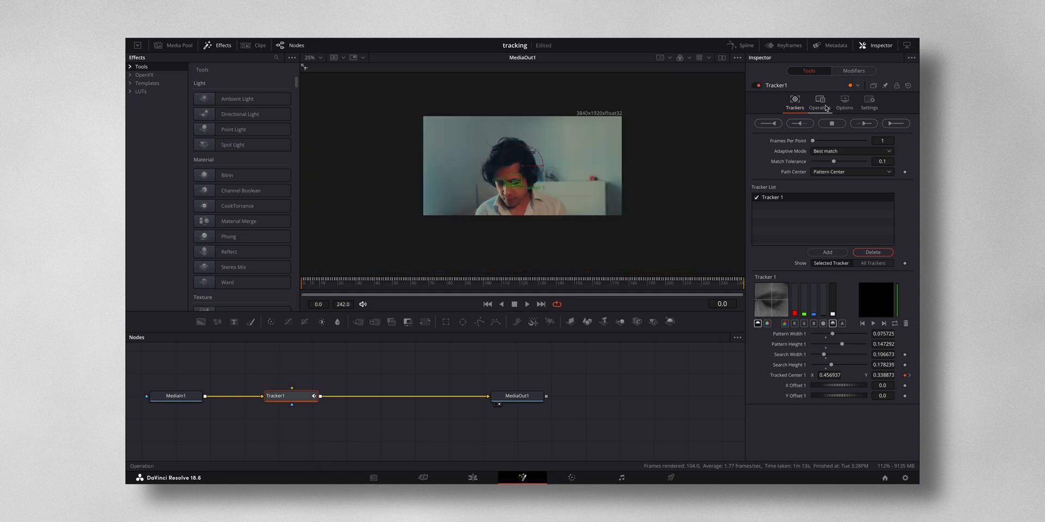
Step: Set Tracker1 operation to Match Move with BG only merge and play the clip
left_click(819, 102)
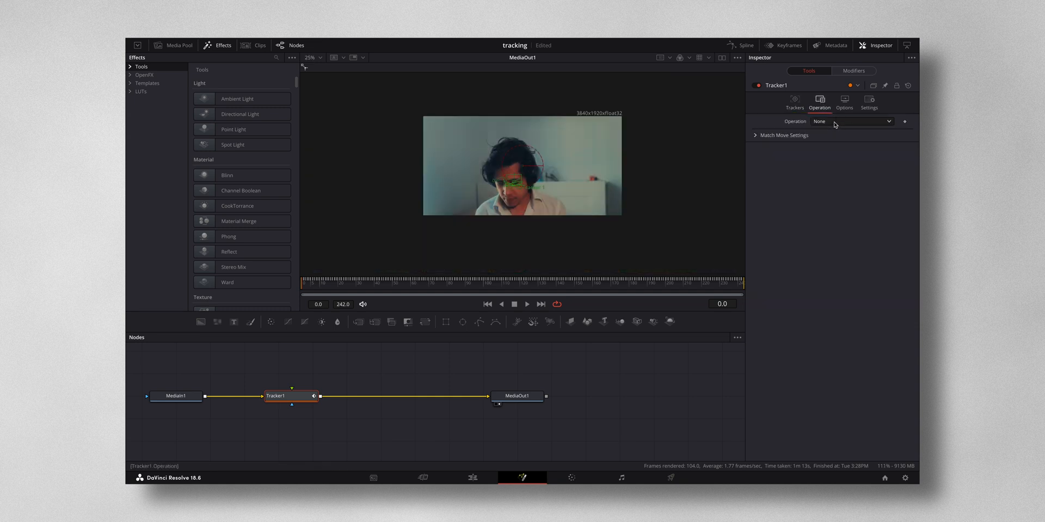
left_click(852, 121)
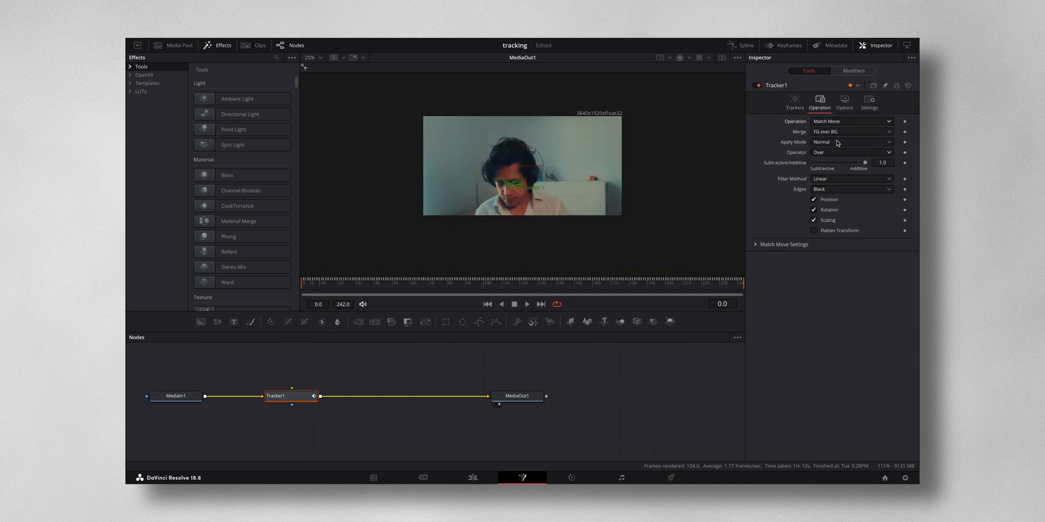
left_click(852, 132)
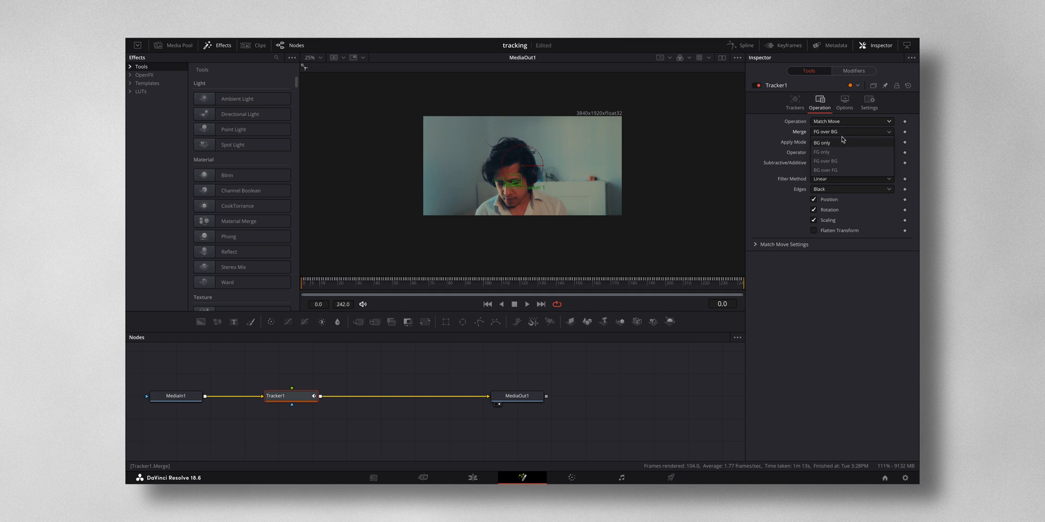
left_click(821, 142)
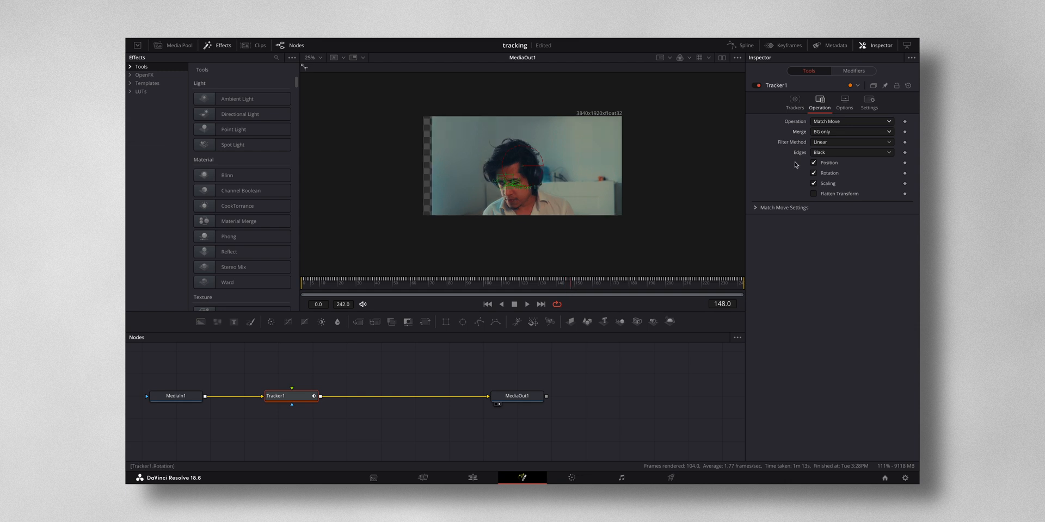
left_click(526, 304)
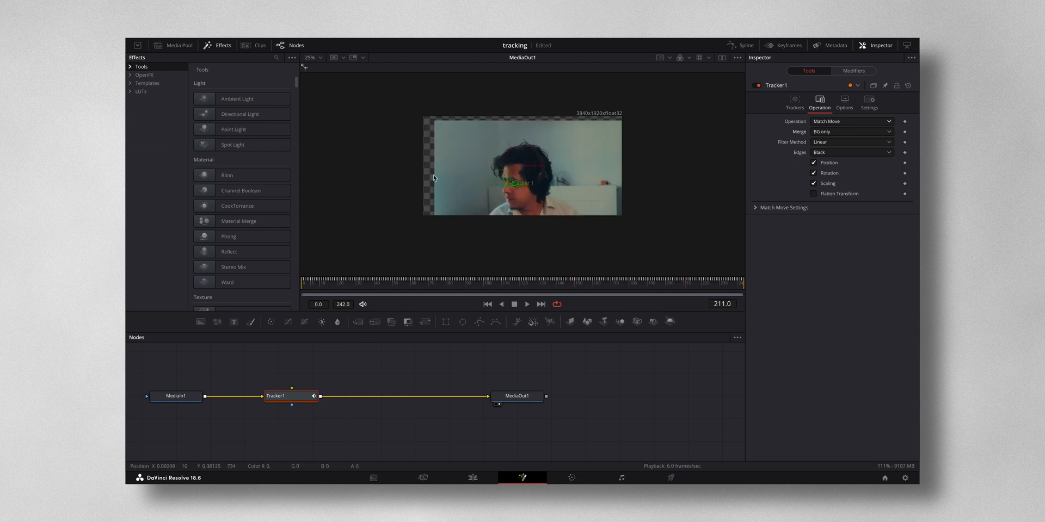
mouse_move(291, 396)
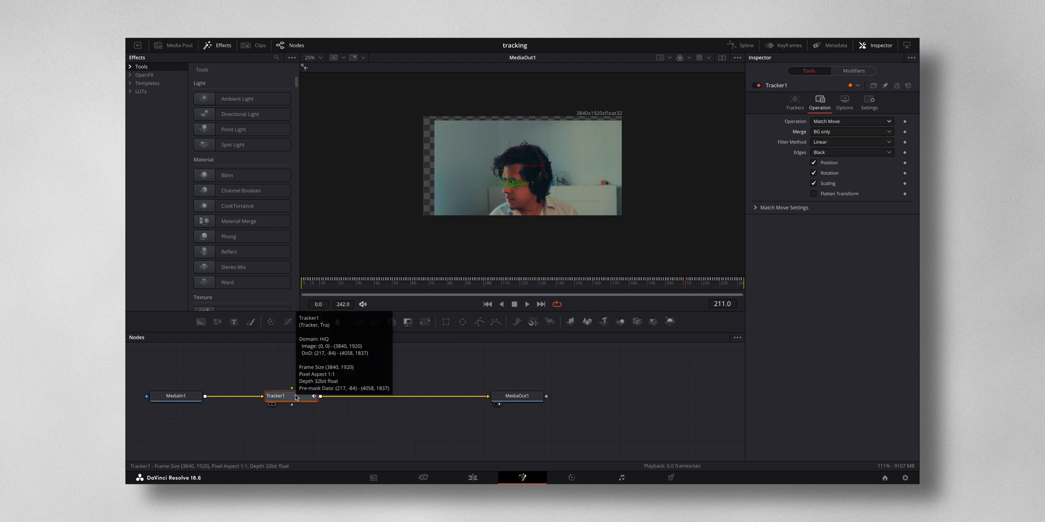
mouse_move(251, 390)
type("track")
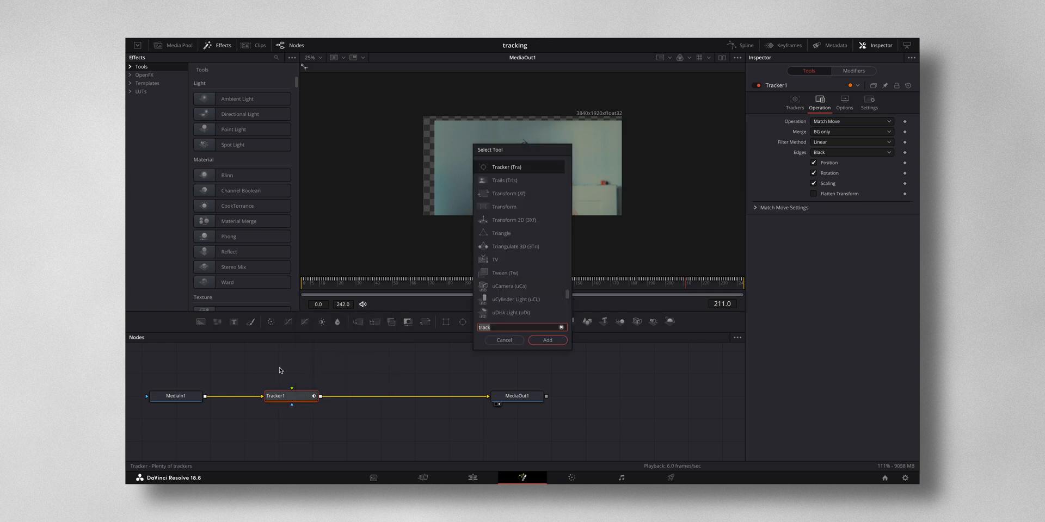
Step: Add a Transform node after Tracker1 and raise its Size to about 1.2
type("rans")
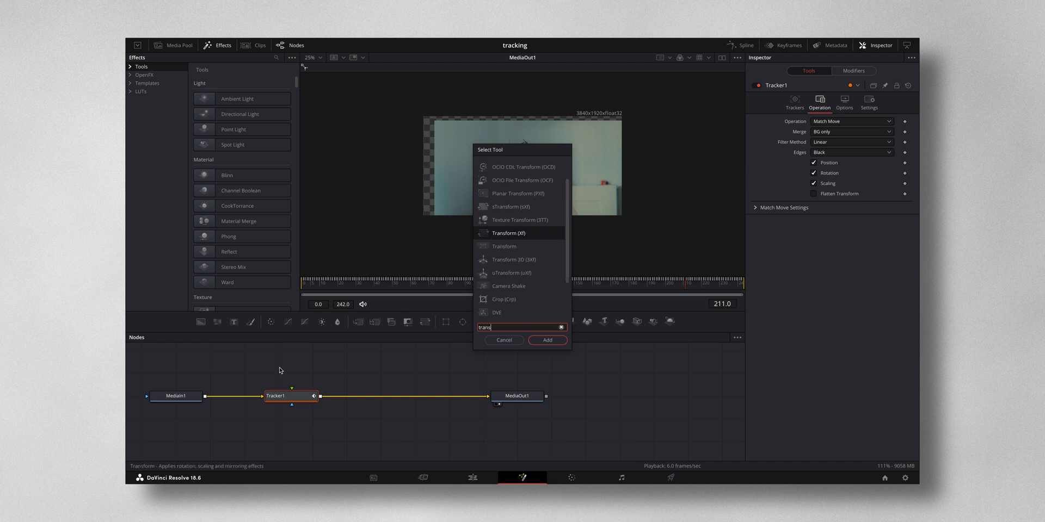
left_click(546, 340)
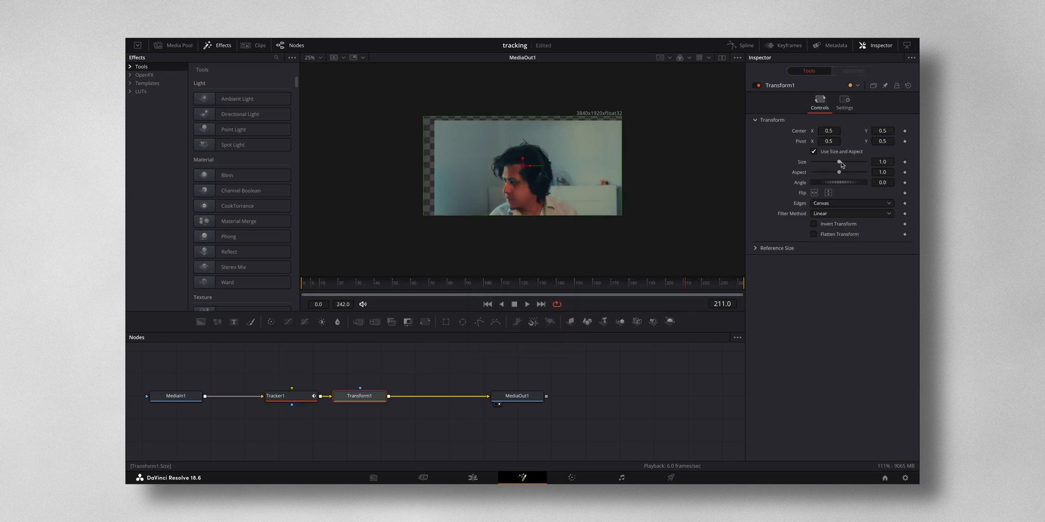
left_click_drag(838, 162, 842, 162)
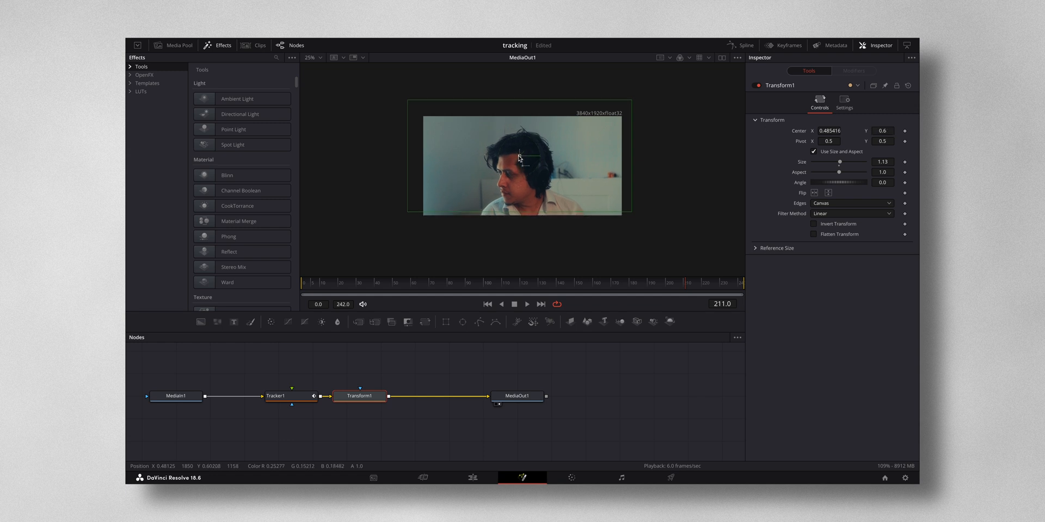
left_click(524, 290)
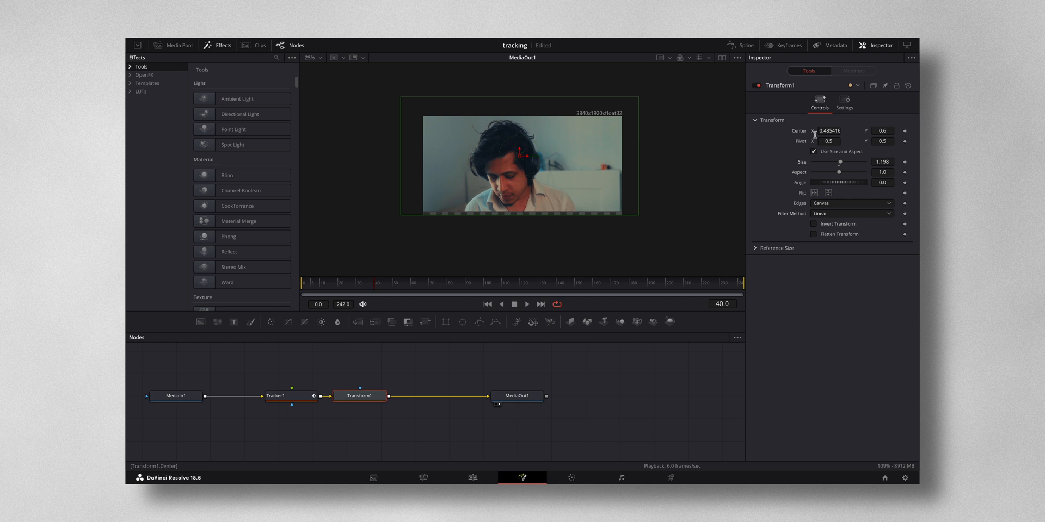
Step: Lower Transform1 Center Y to about 0.54 and check framing at start, middle, and late frames
left_click_drag(529, 154, 526, 162)
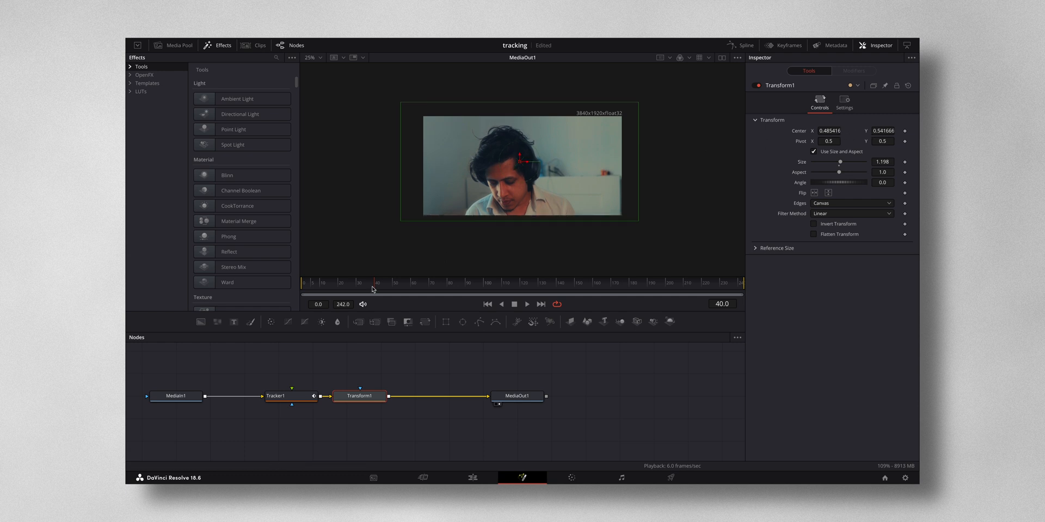
left_click(305, 295)
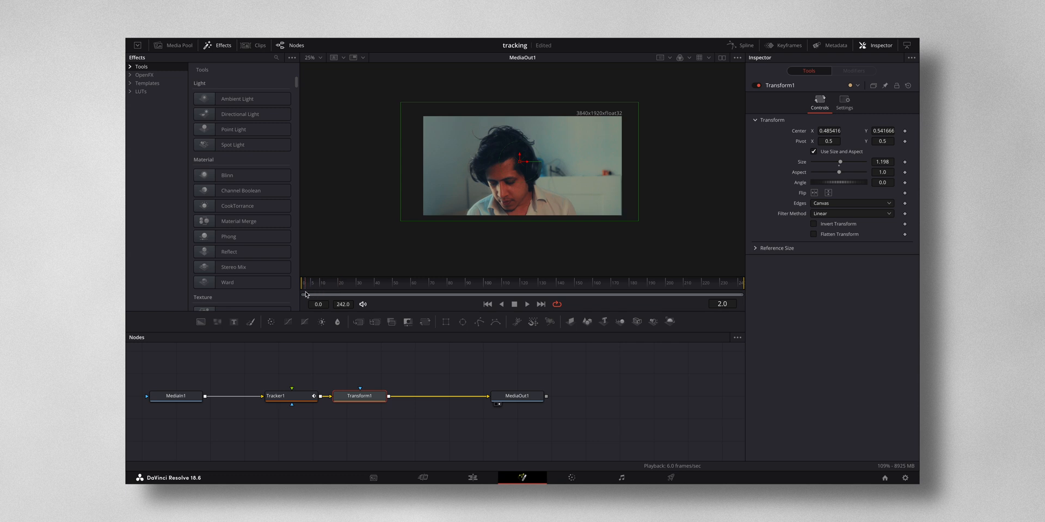
left_click(375, 292)
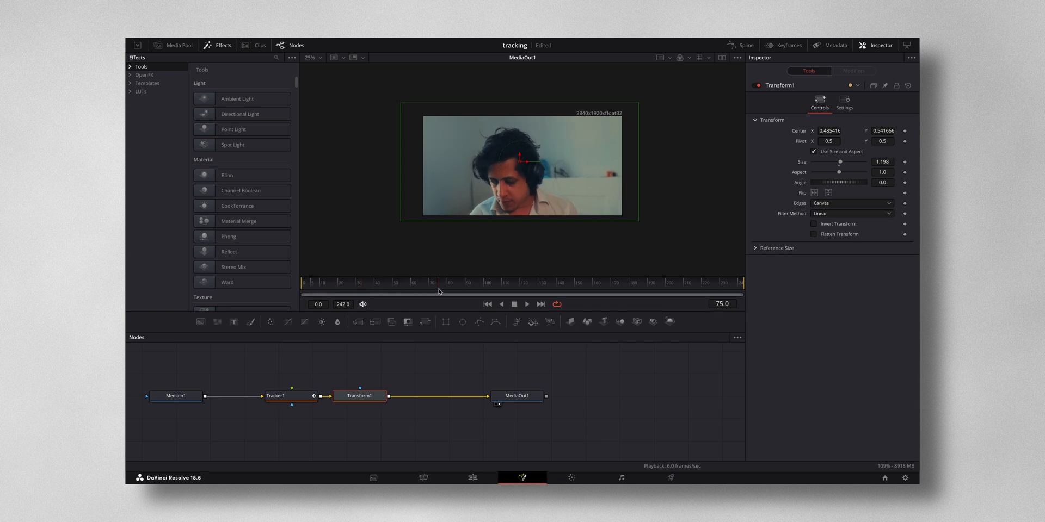
left_click(537, 282)
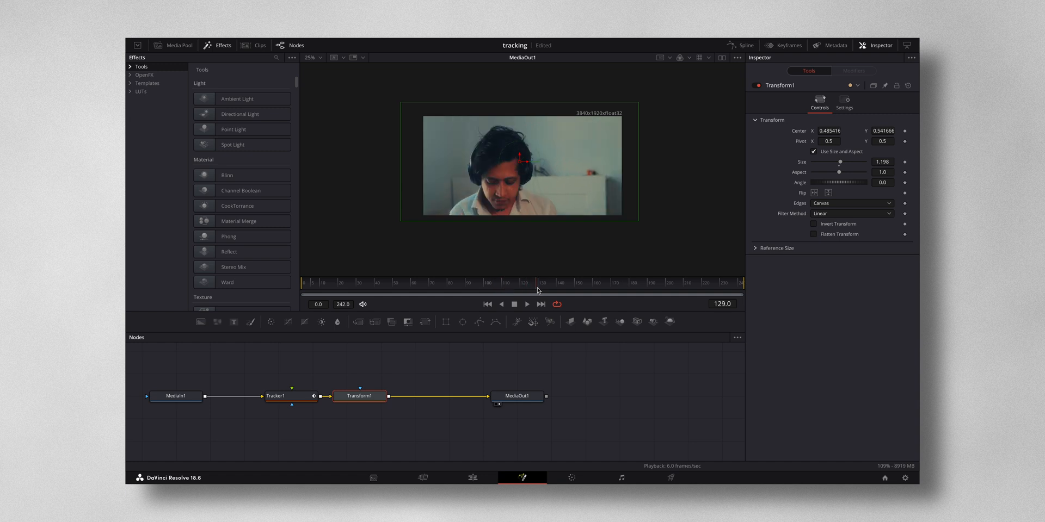